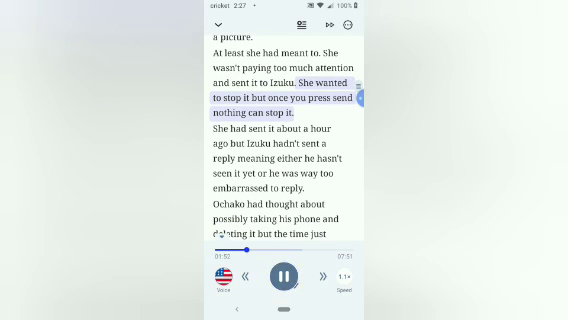
left_click(284, 276)
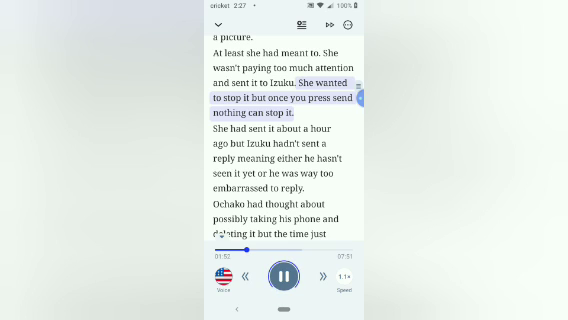